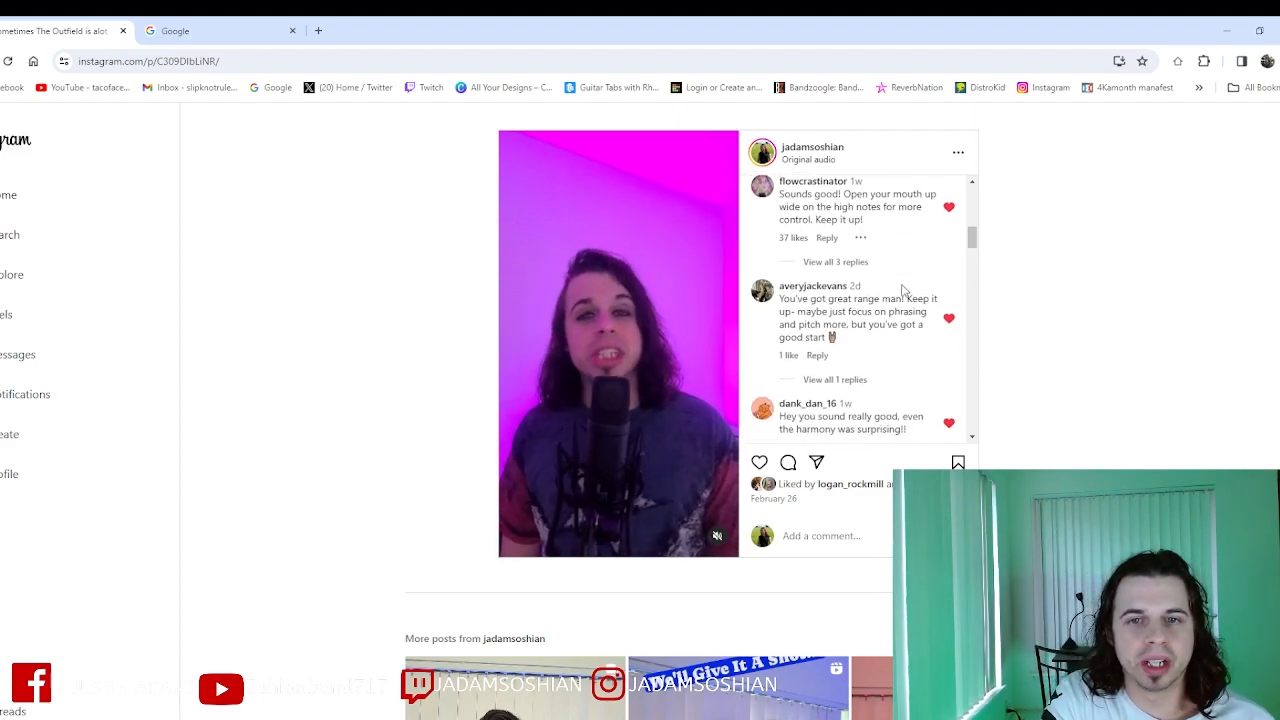
{"action": "scroll", "scroll_direction": "down", "scroll_amount": 3}
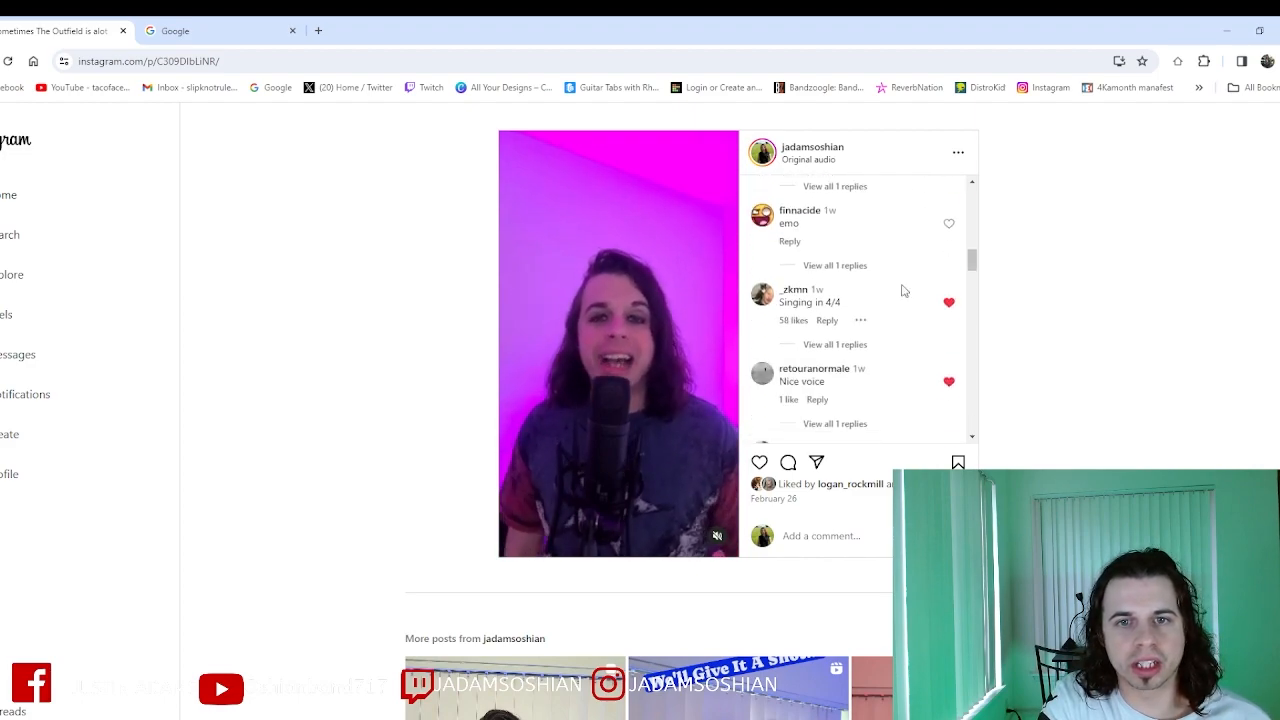
{"action": "scroll", "scroll_direction": "down", "scroll_amount": 3}
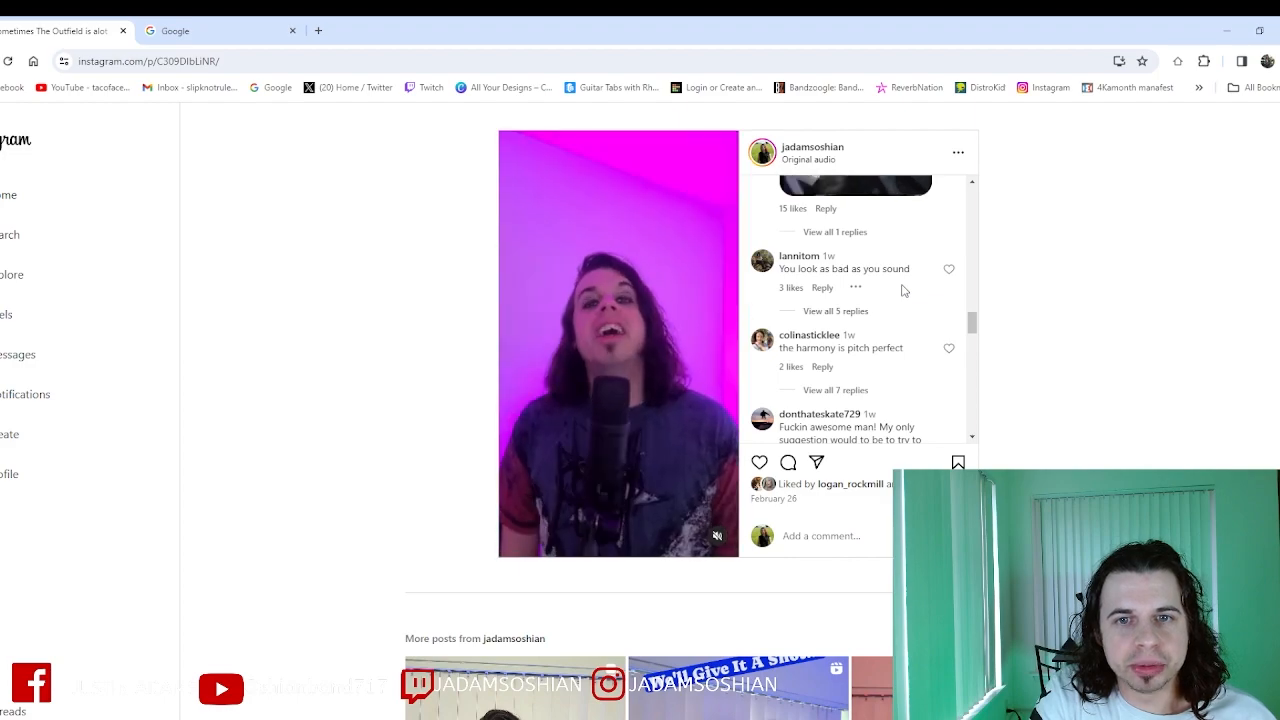
{"action": "mouse_move", "coordinate": [805, 256]}
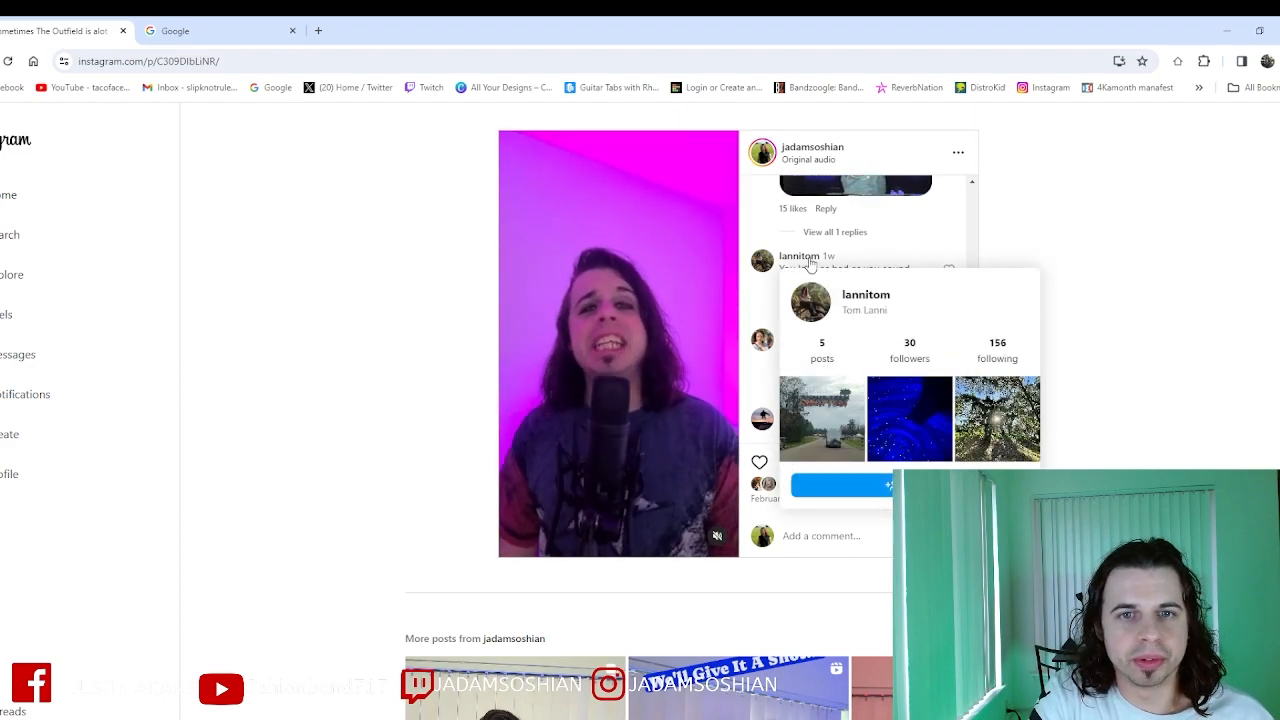
{"action": "left_click", "coordinate": [866, 294]}
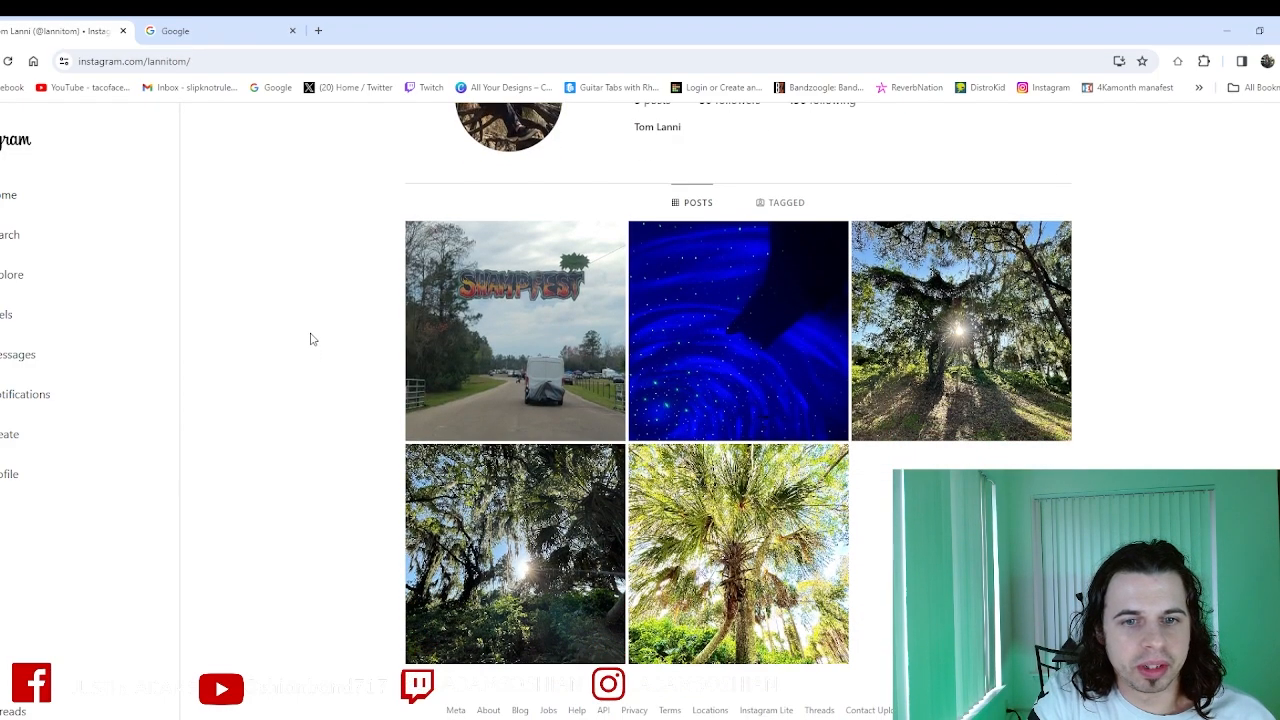
{"action": "scroll", "scroll_direction": "up", "scroll_amount": 3}
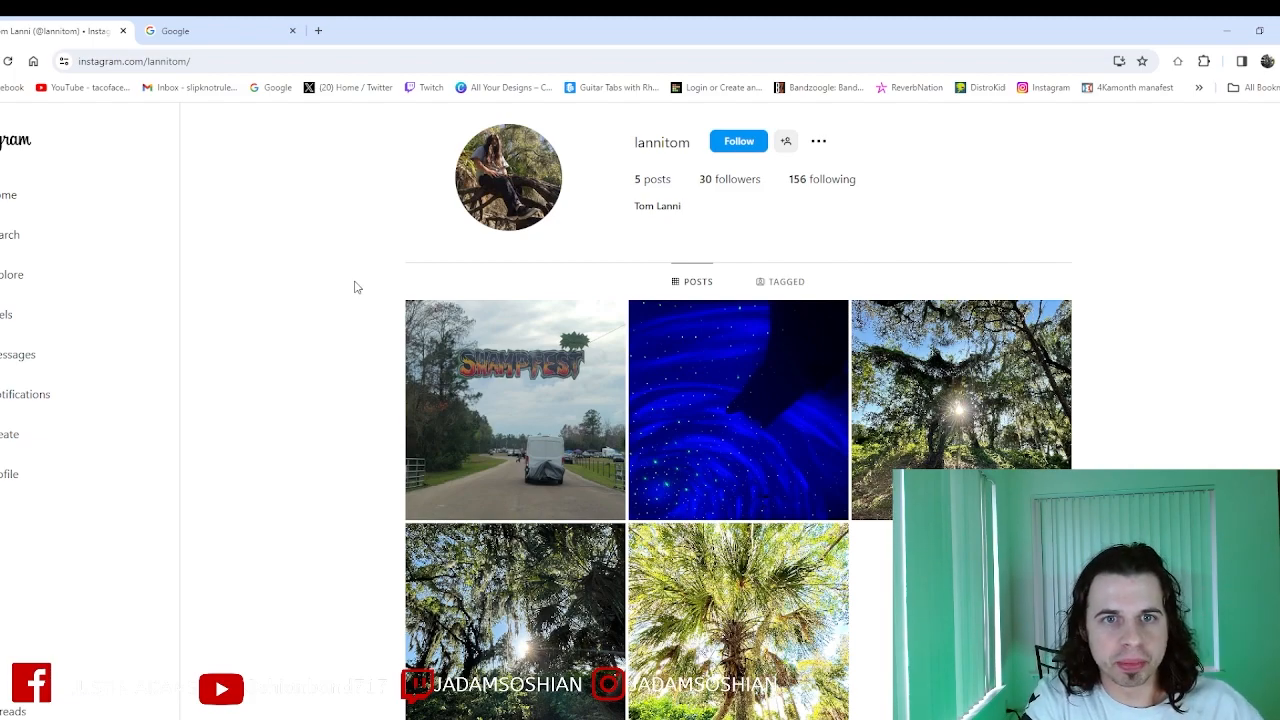
{"action": "scroll", "scroll_direction": "down", "scroll_amount": 3}
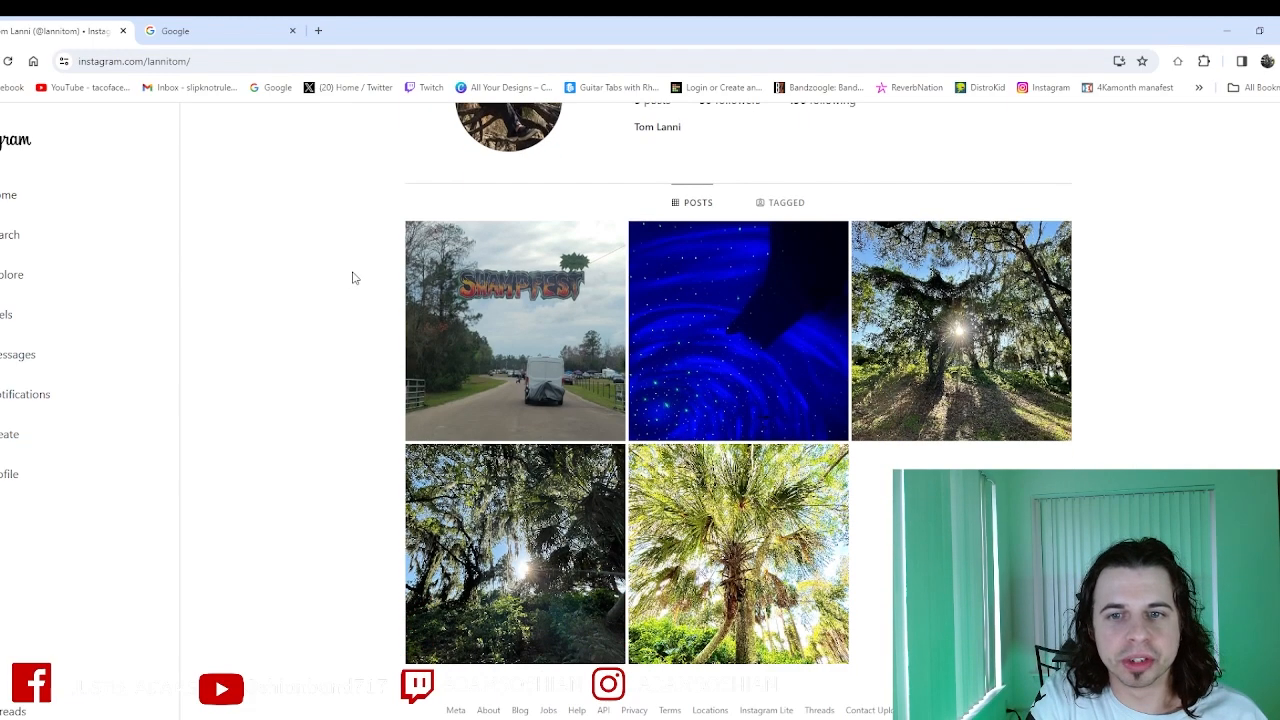
{"action": "scroll", "scroll_direction": "up", "scroll_amount": 3}
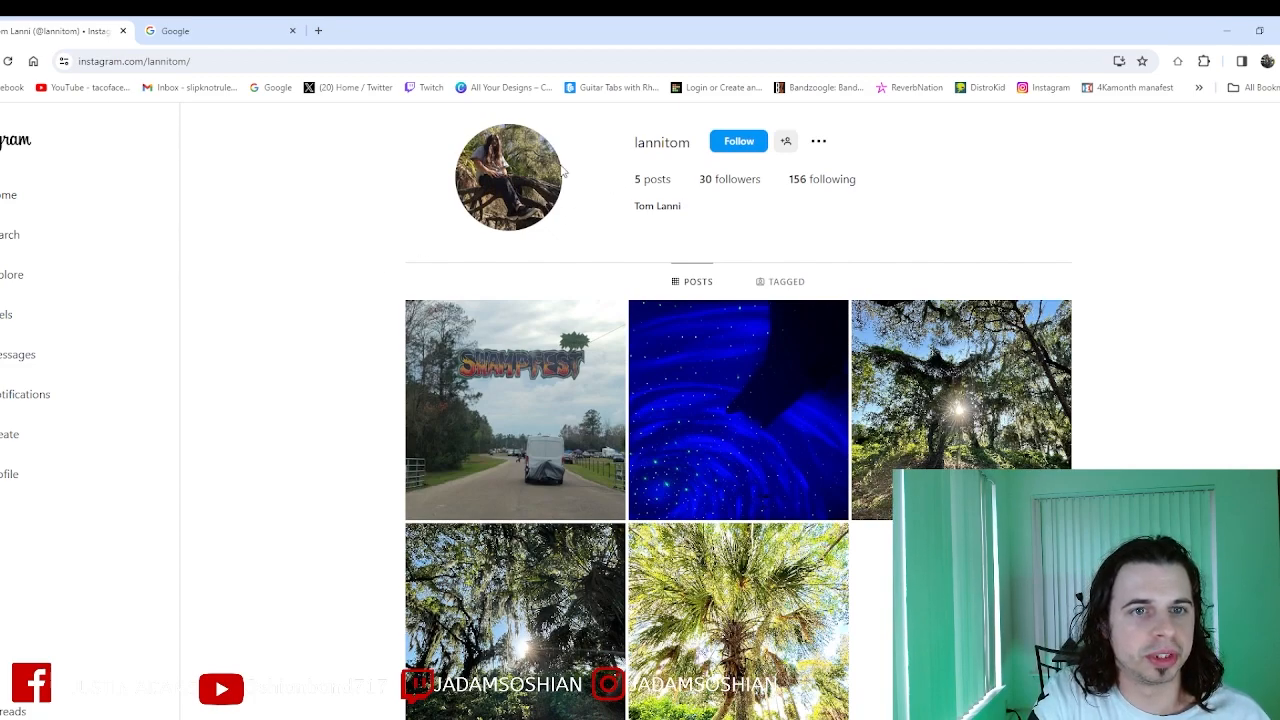
{"action": "mouse_move", "coordinate": [770, 220]}
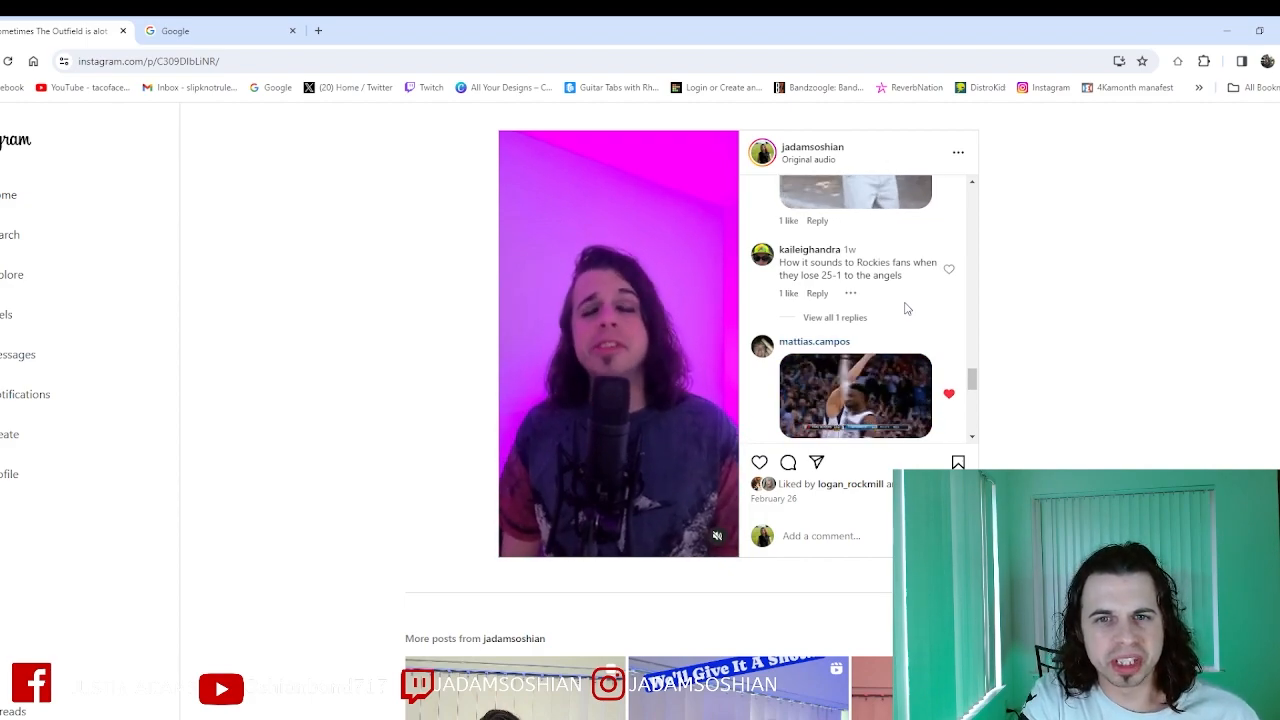
{"action": "scroll", "scroll_direction": "up", "scroll_amount": 3}
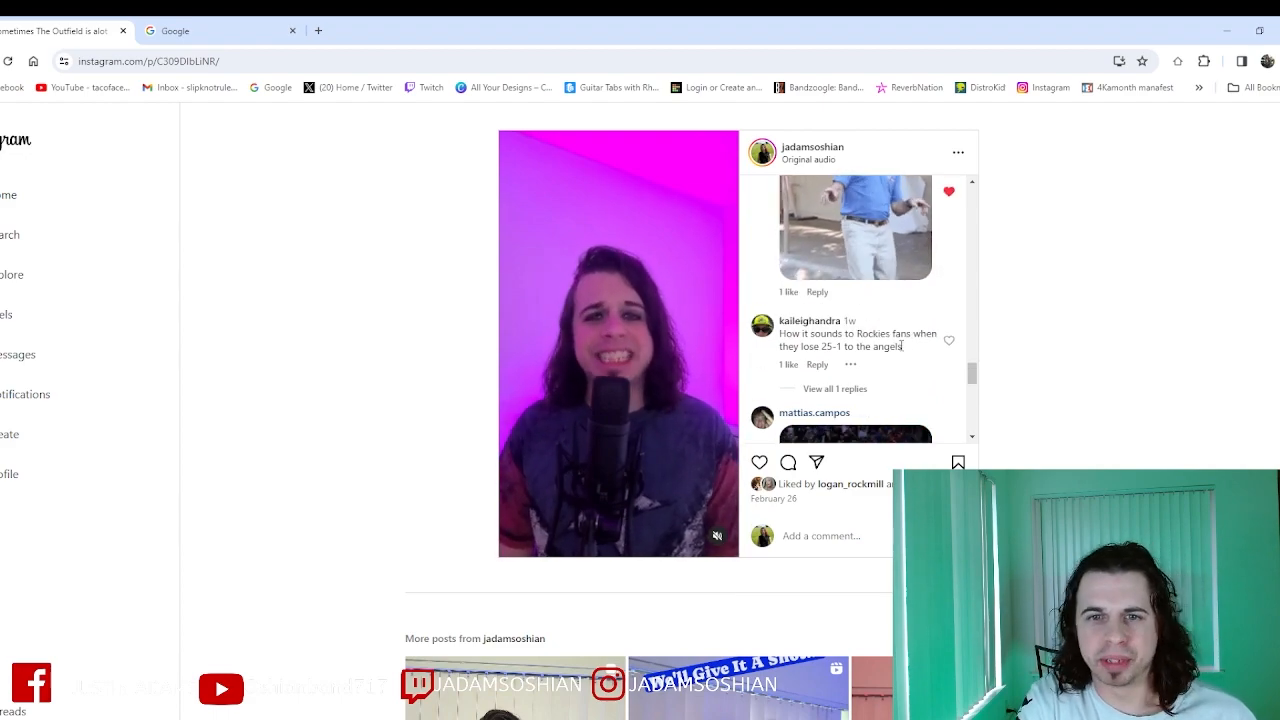
{"action": "mouse_move", "coordinate": [824, 221]}
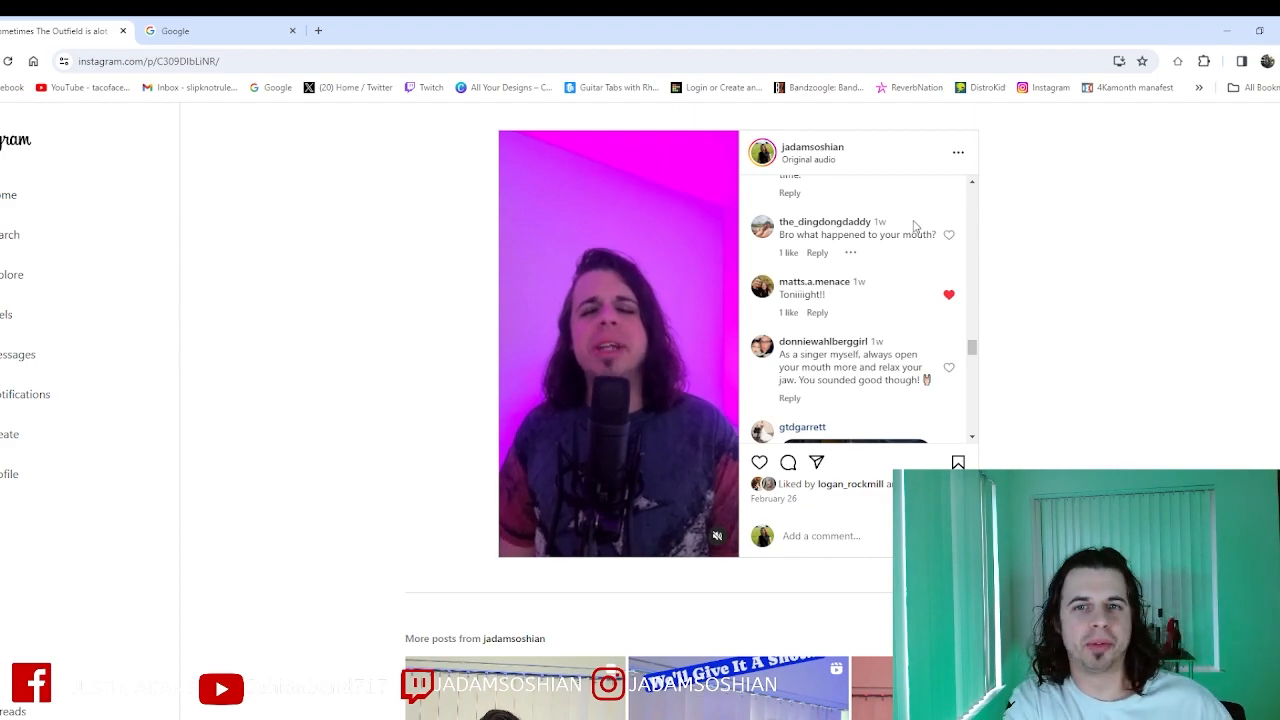
{"action": "mouse_move", "coordinate": [845, 233]}
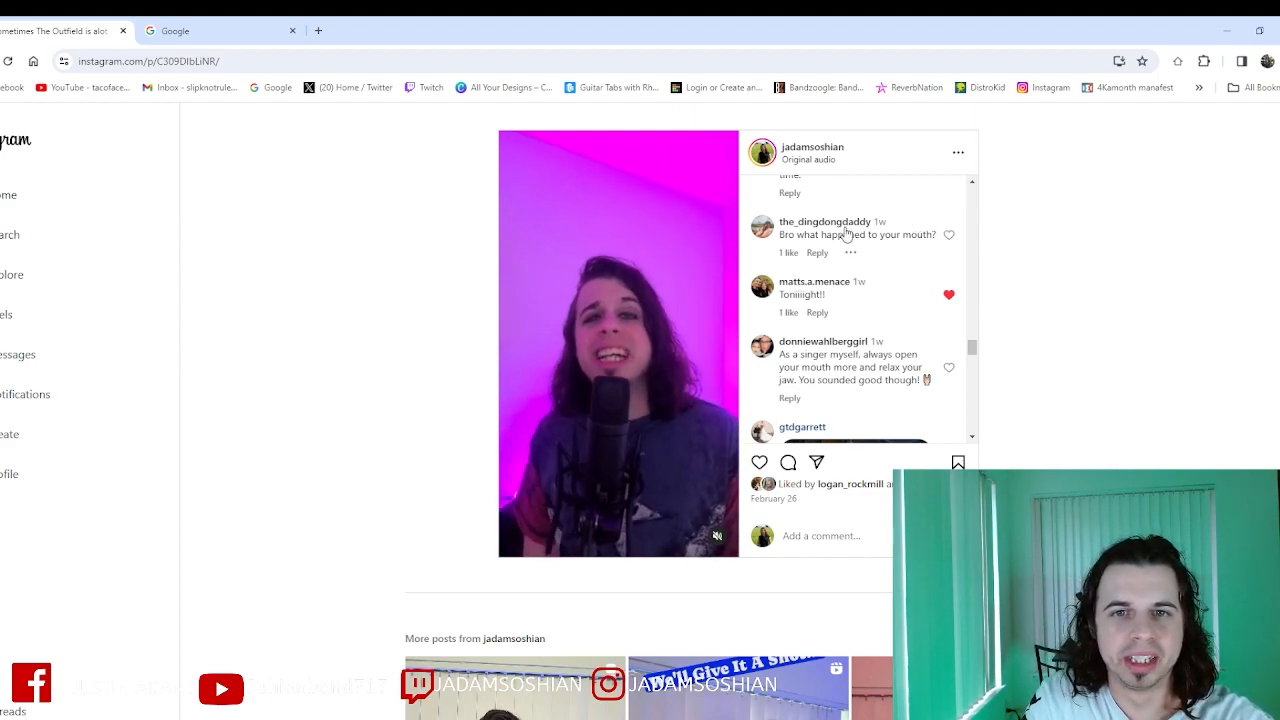
{"action": "mouse_move", "coordinate": [824, 221]}
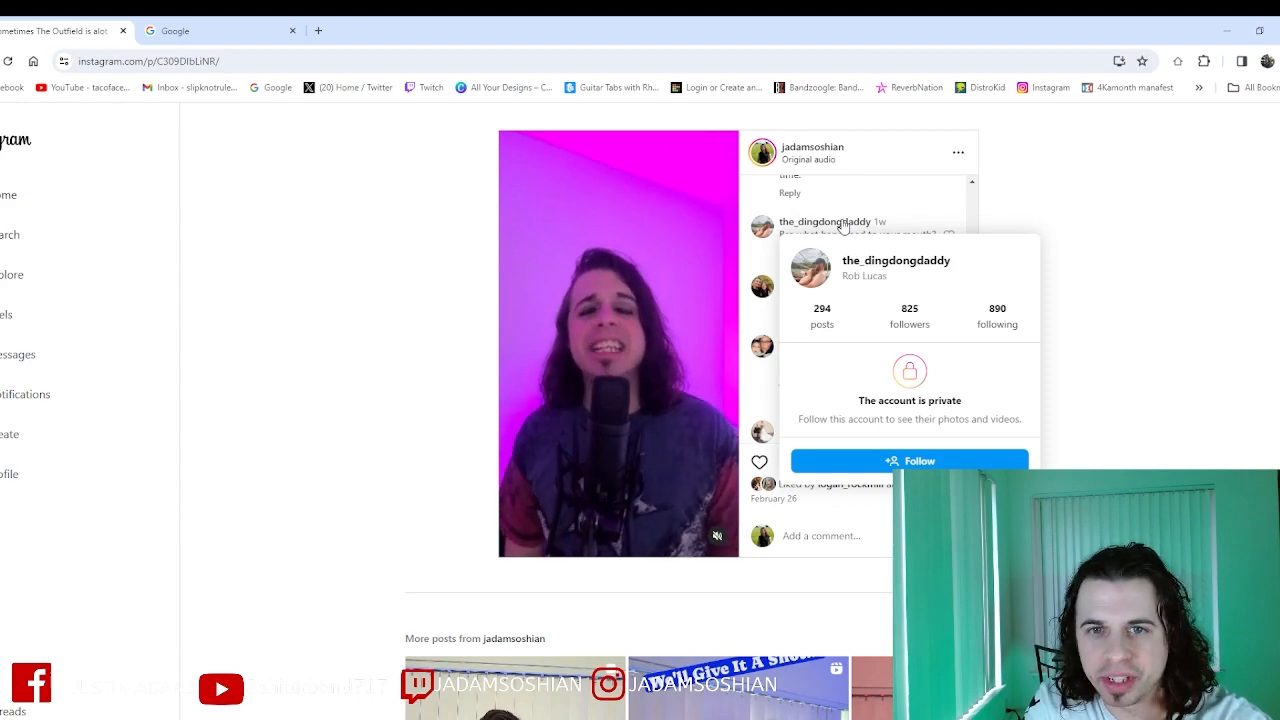
{"action": "mouse_move", "coordinate": [1003, 203]}
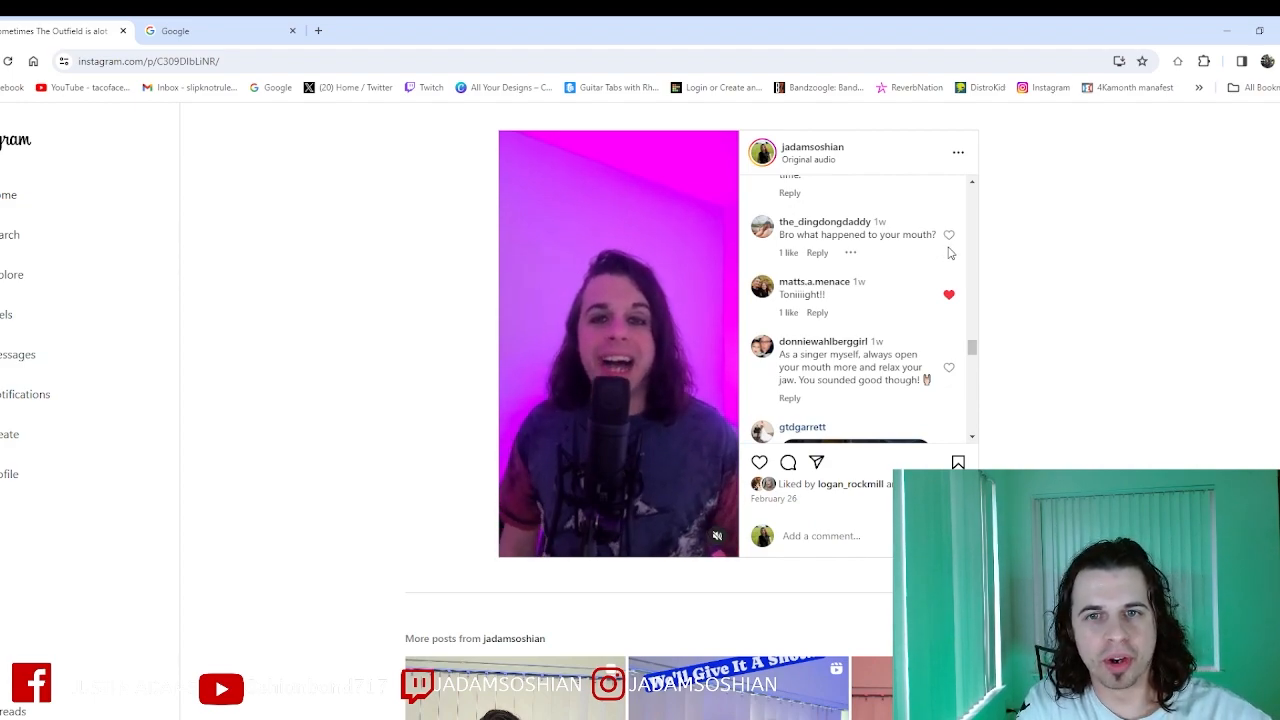
{"action": "mouse_move", "coordinate": [944, 256]}
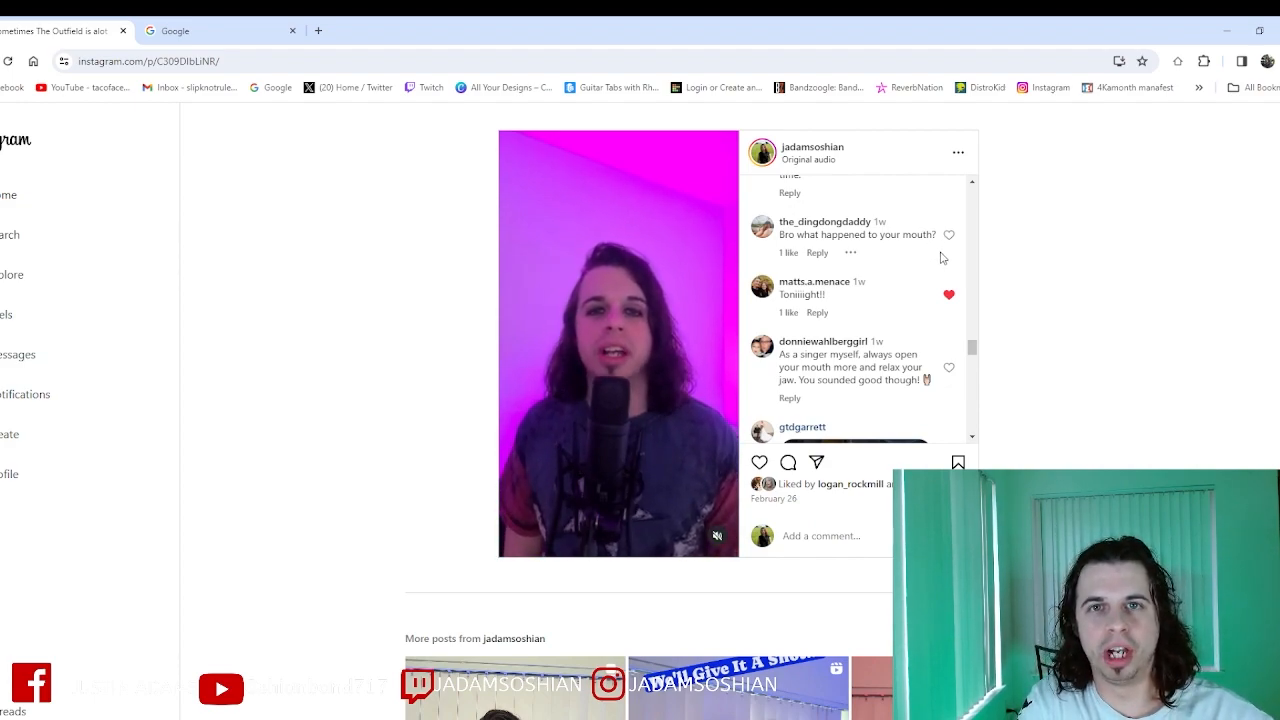
{"action": "scroll", "scroll_direction": "down", "scroll_amount": 3}
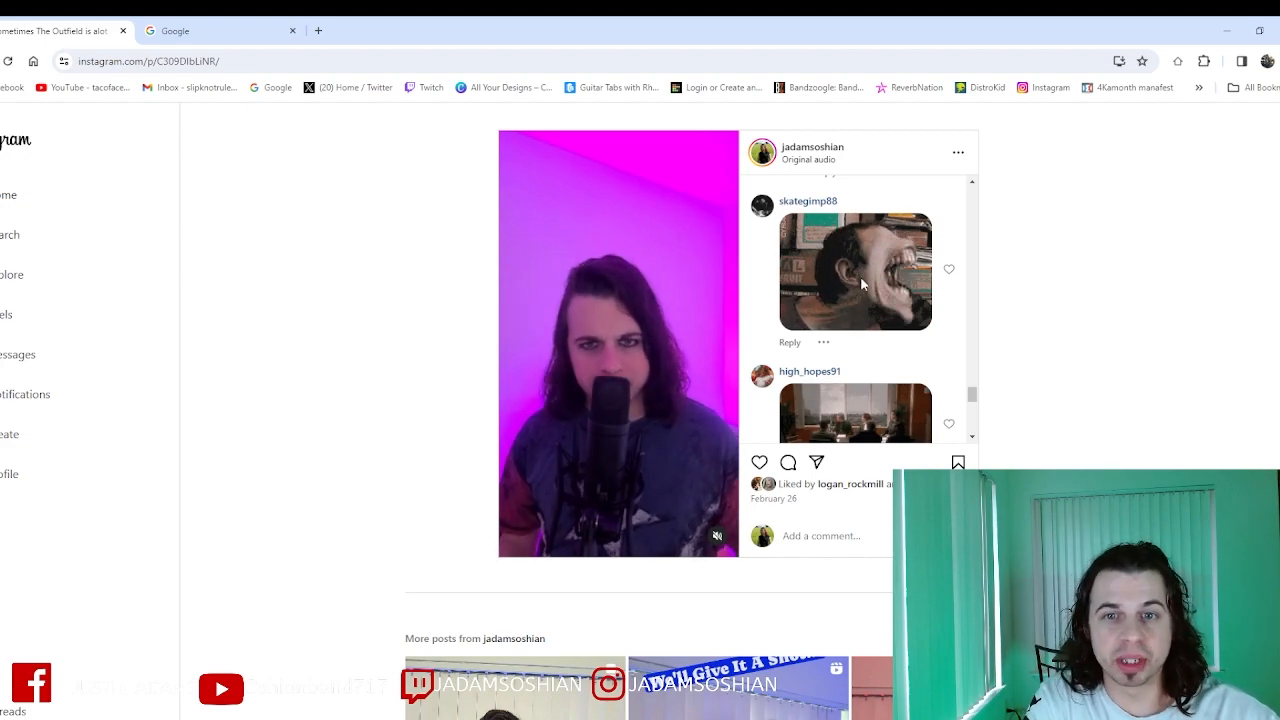
{"action": "scroll", "scroll_direction": "down", "scroll_amount": 3}
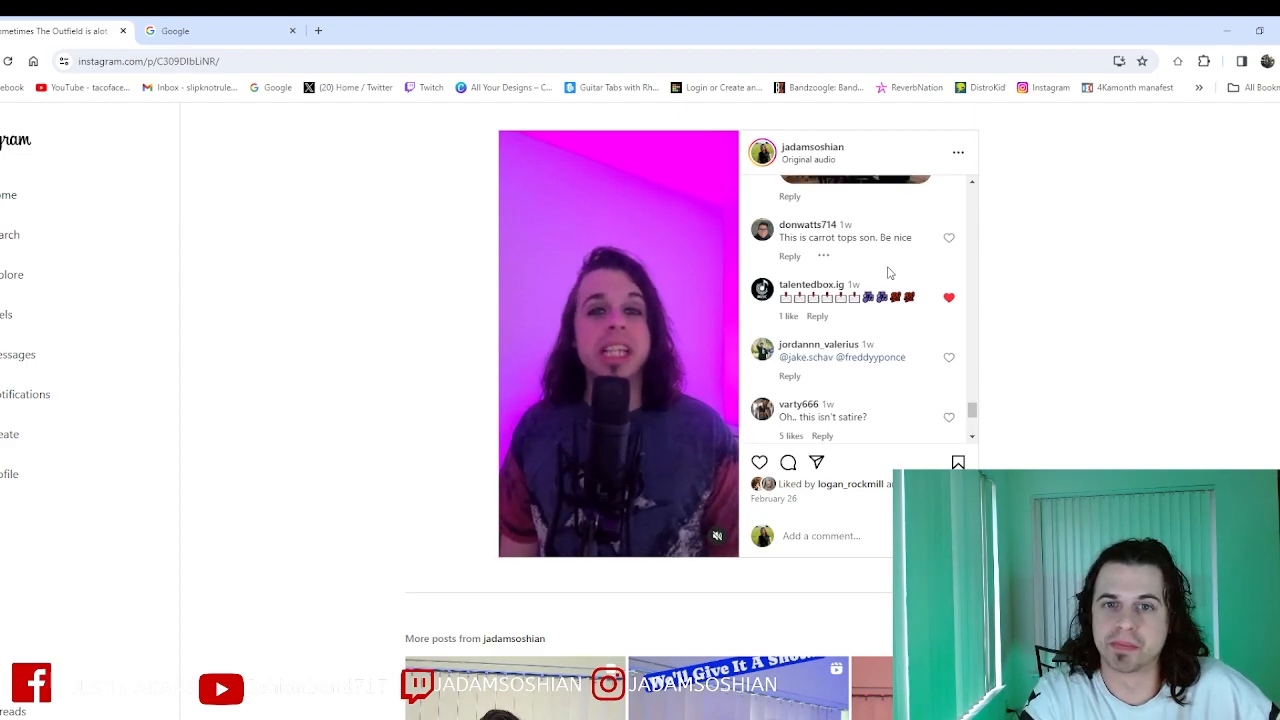
{"action": "scroll", "scroll_direction": "down", "scroll_amount": 3}
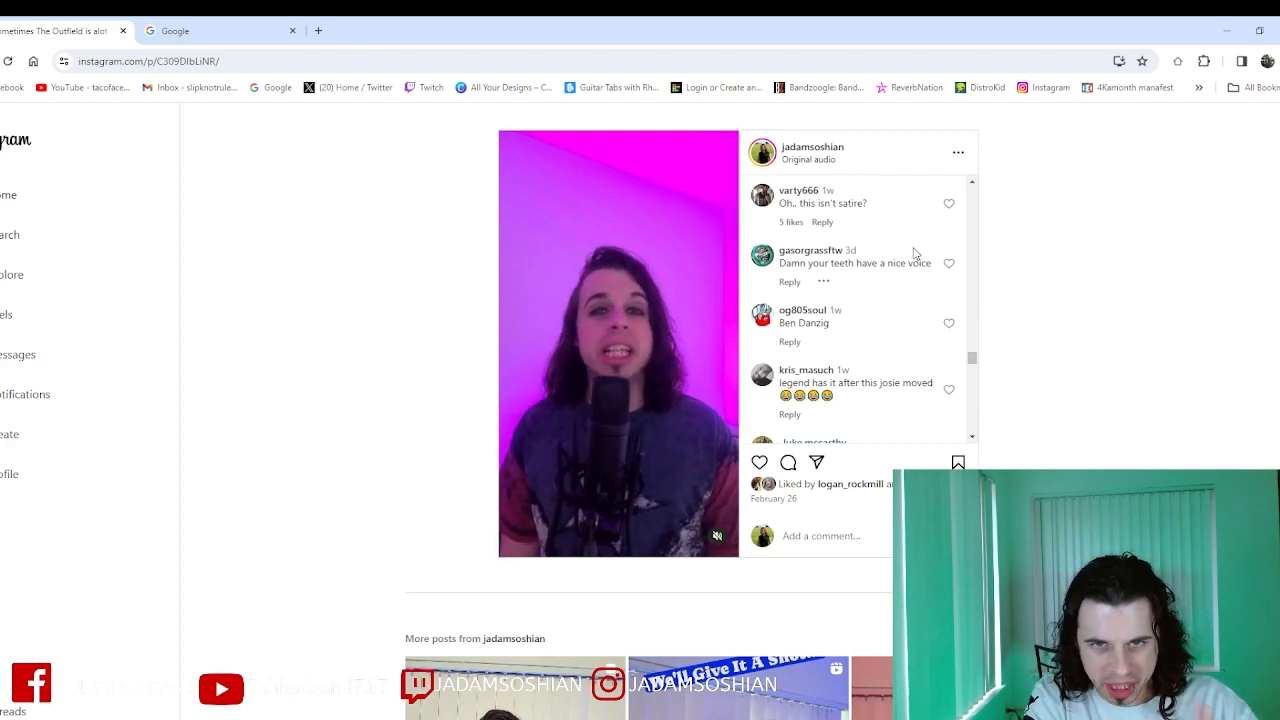
{"action": "scroll", "scroll_direction": "down", "scroll_amount": 3}
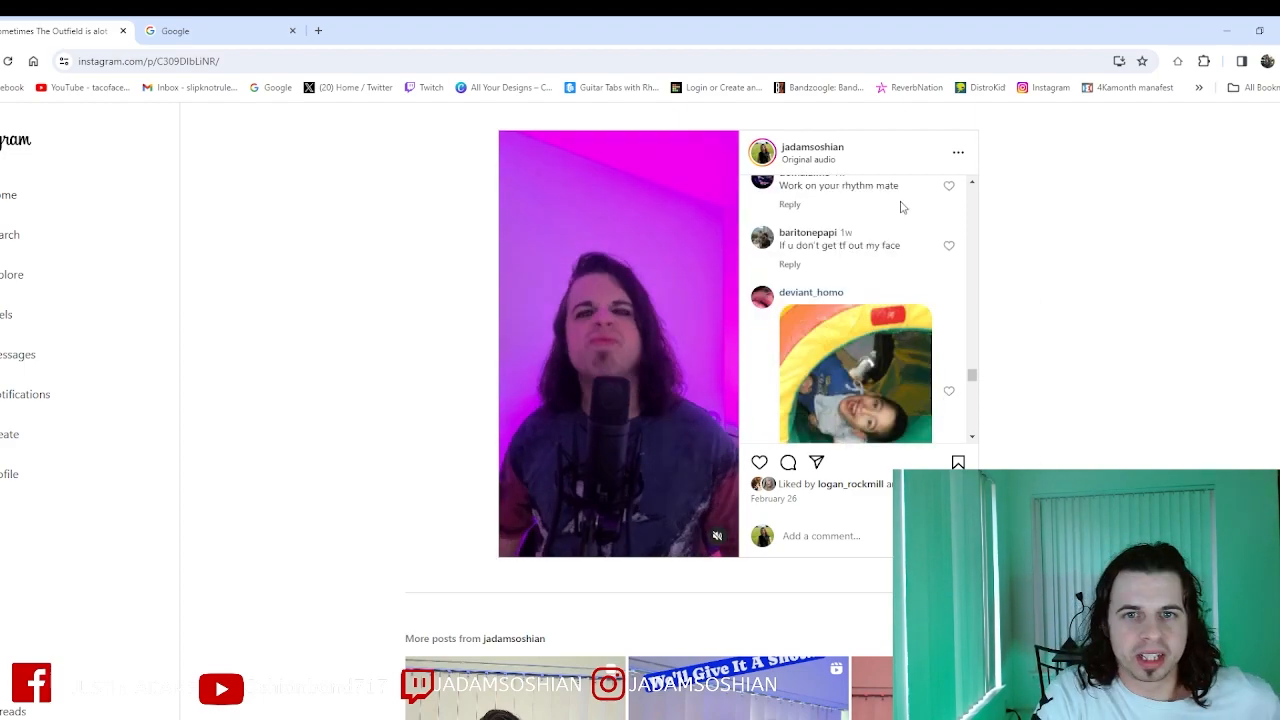